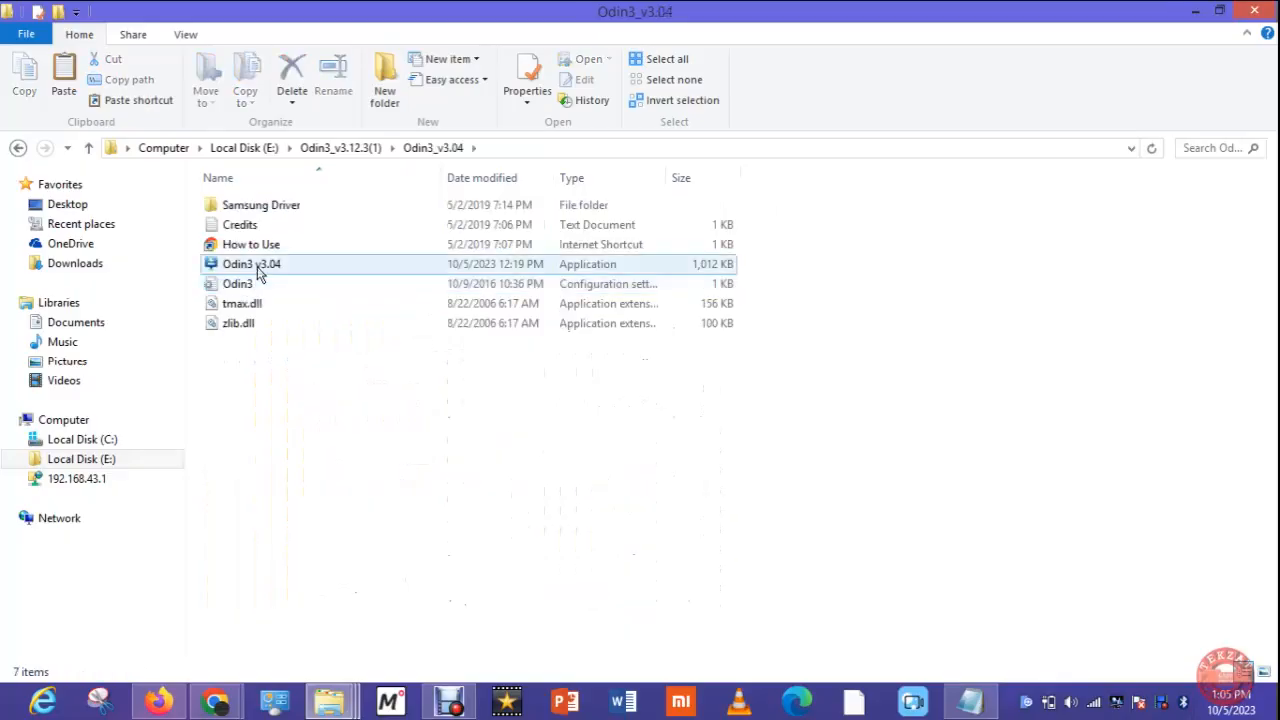
# - Launch Odin3 v3.04.exe from the Odin3_v3.04 folder so it detects the tablet
pyautogui.click(252, 264)
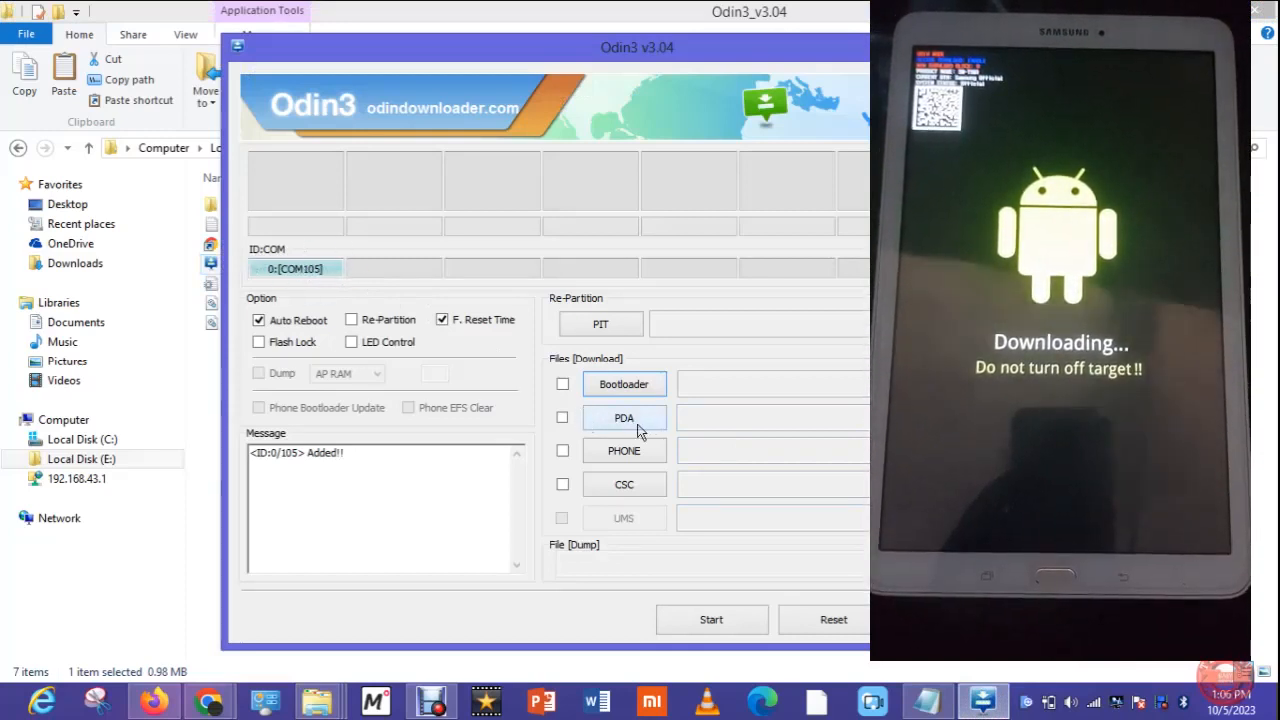
# - Load the T561XXU0APA1 .tar.md5 stock firmware into the PDA slot
pyautogui.click(624, 418)
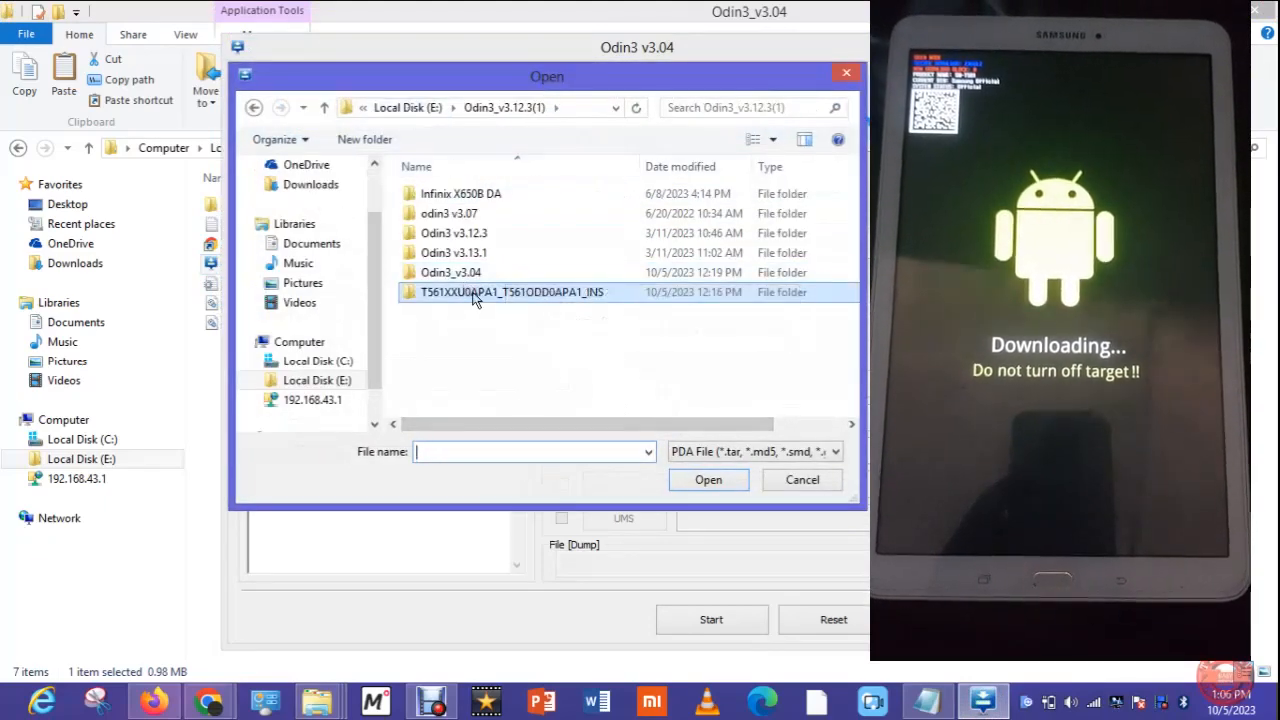
pyautogui.doubleClick(510, 292)
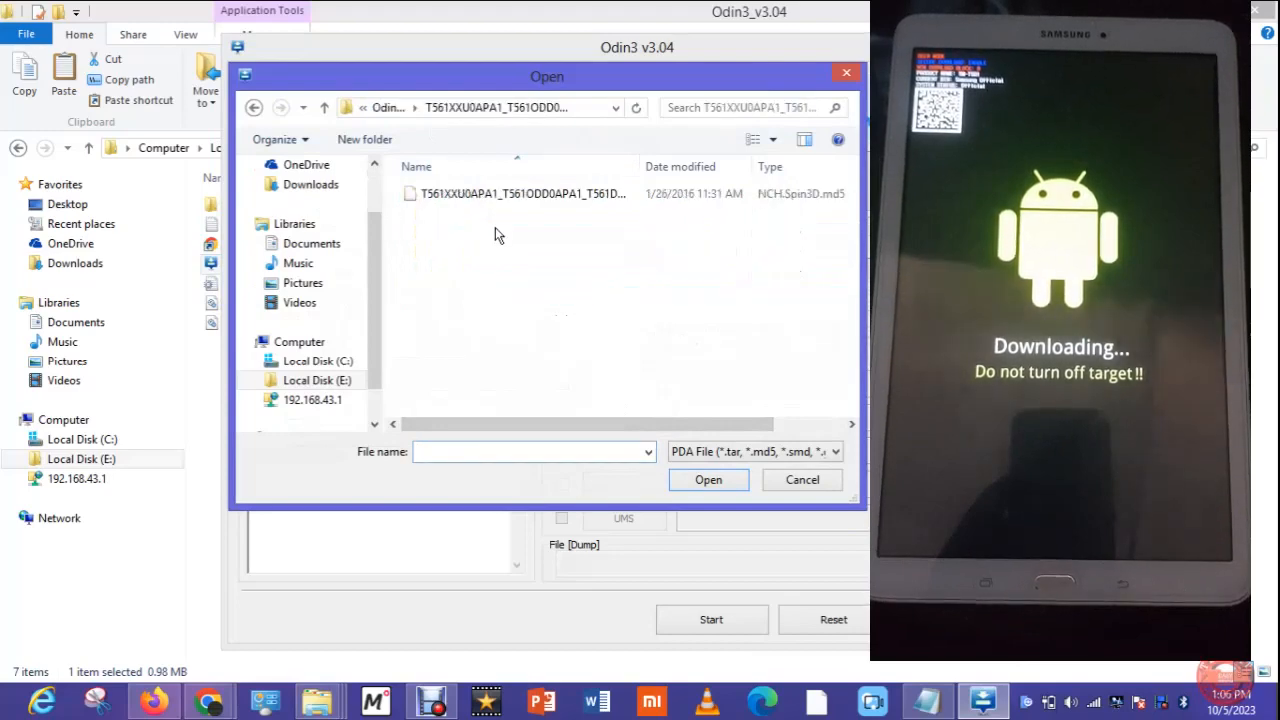
pyautogui.click(708, 480)
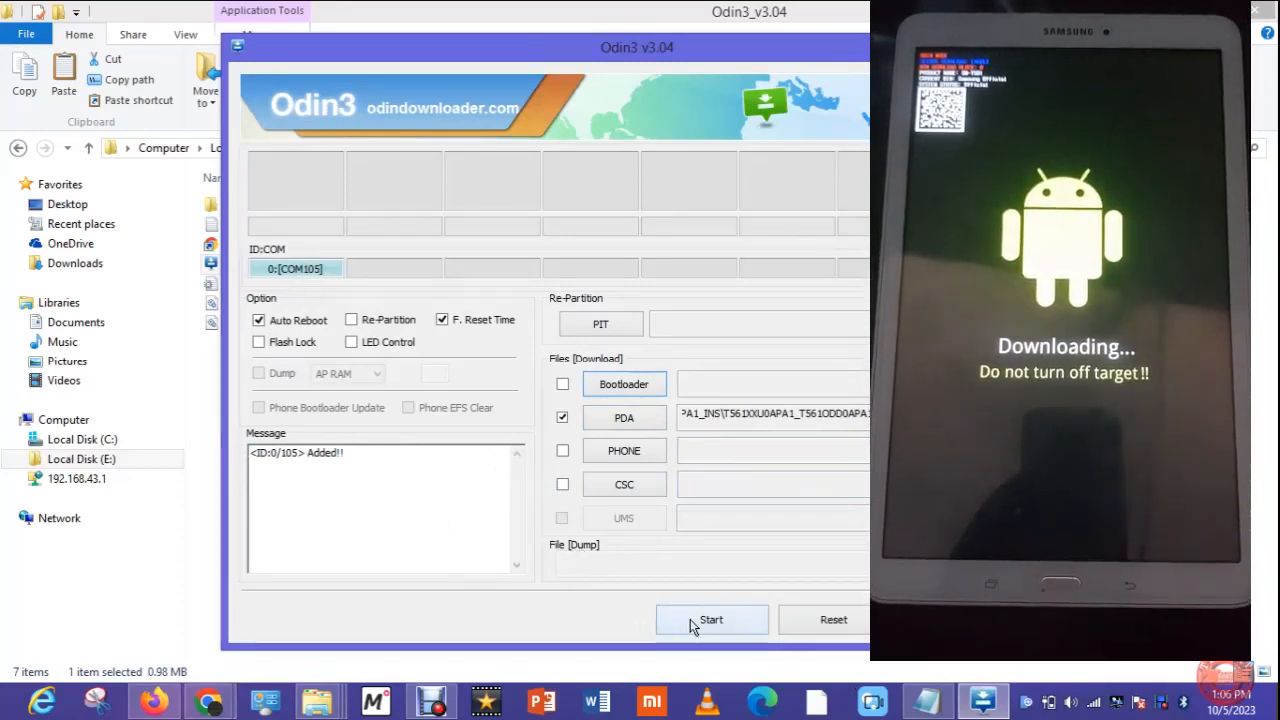
# - Start flashing the firmware to the tablet, beginning the MD5 check
pyautogui.click(712, 620)
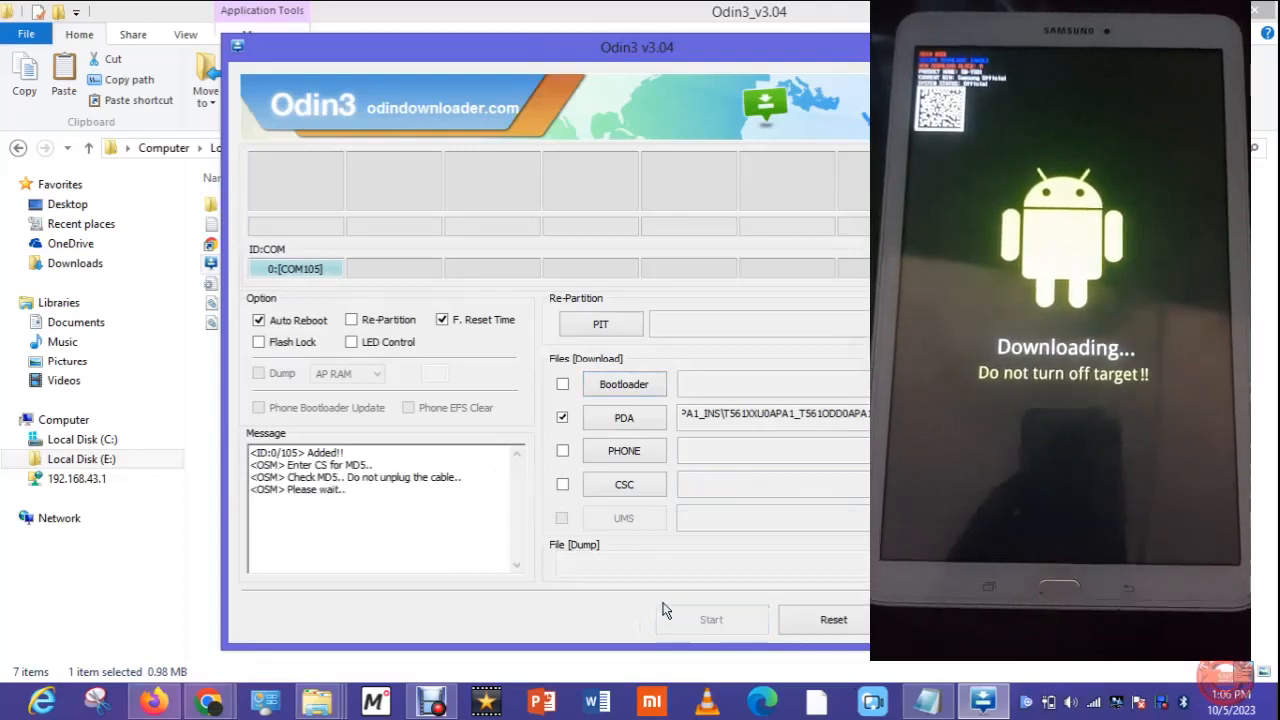
pyautogui.moveTo(424, 162)
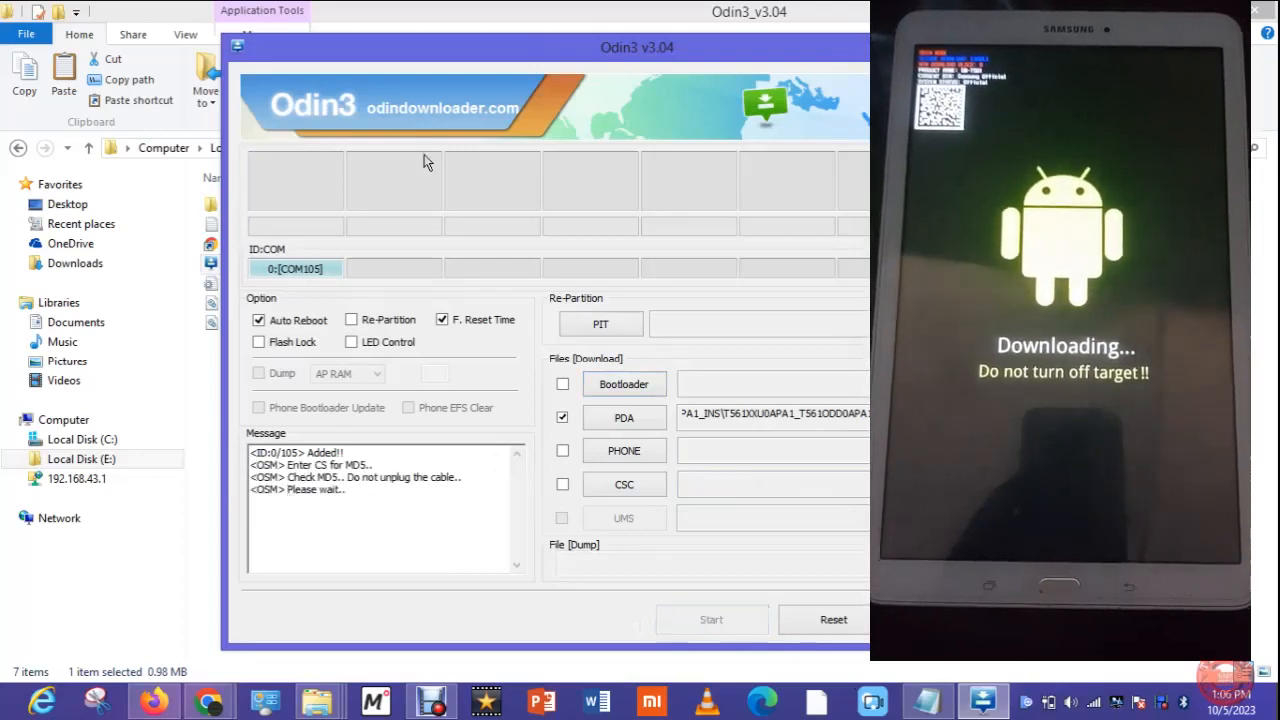
pyautogui.moveTo(400, 66)
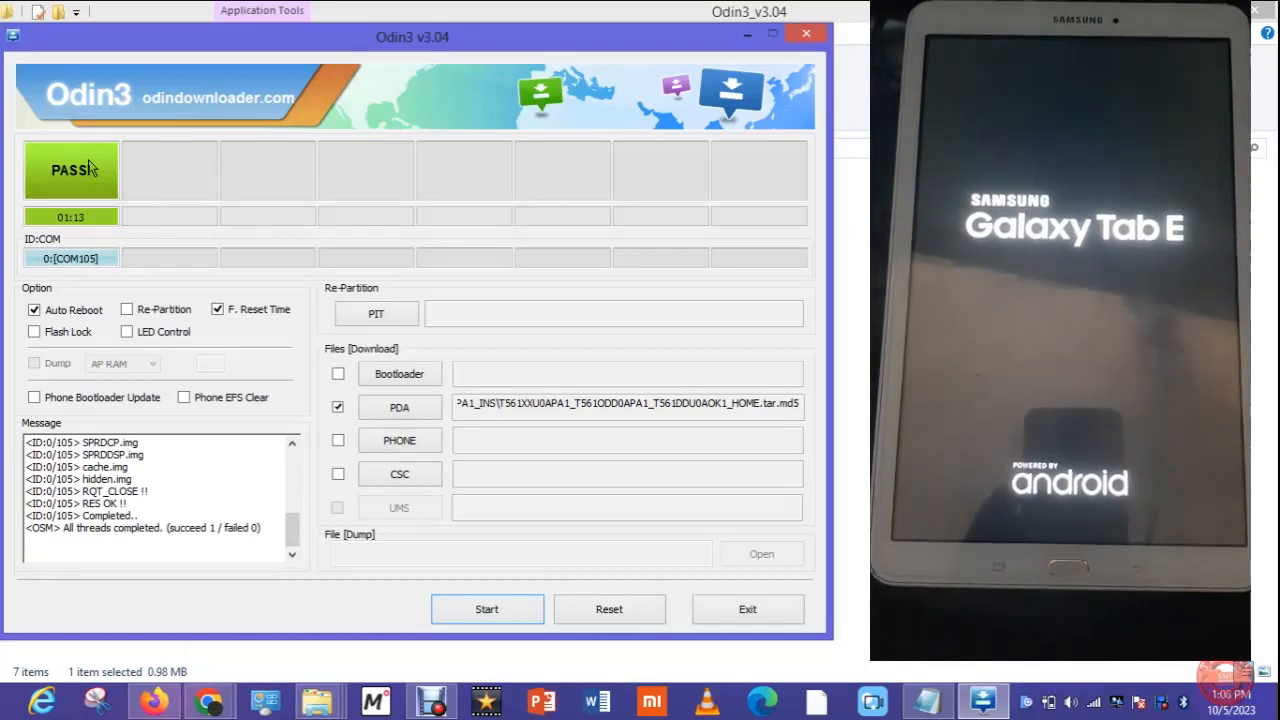
pyautogui.moveTo(90, 544)
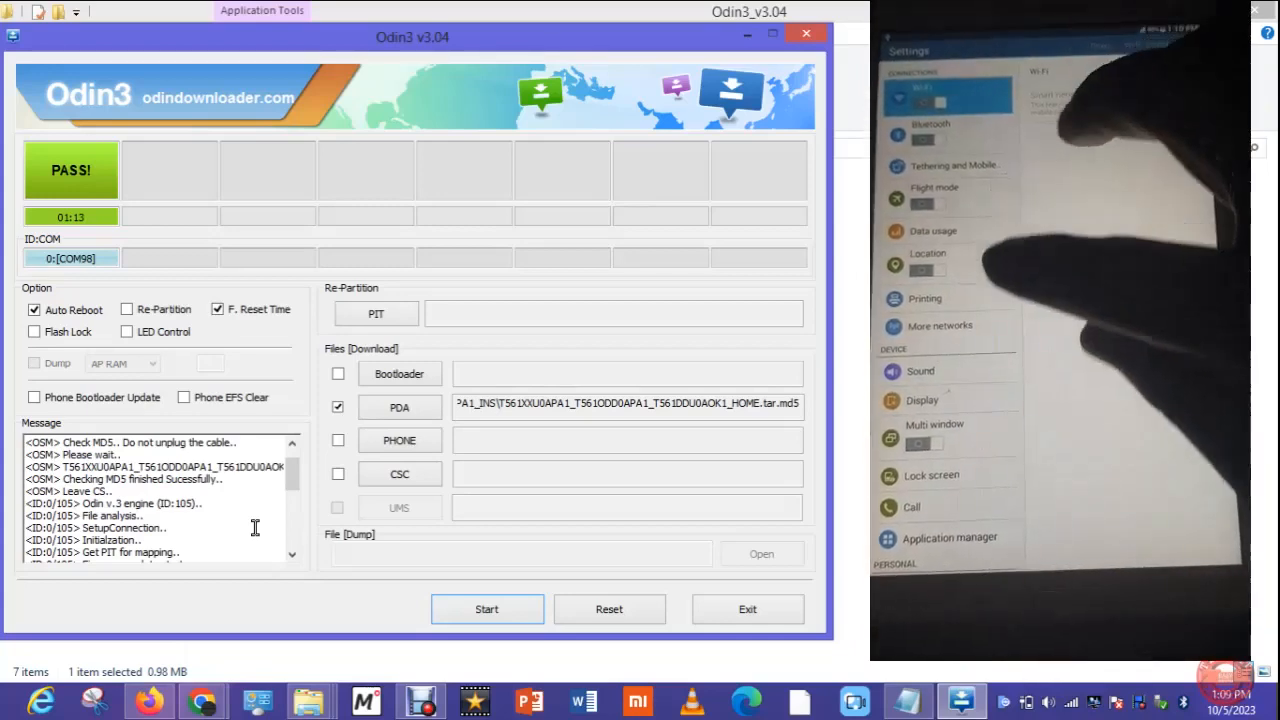
pyautogui.scroll(-3)
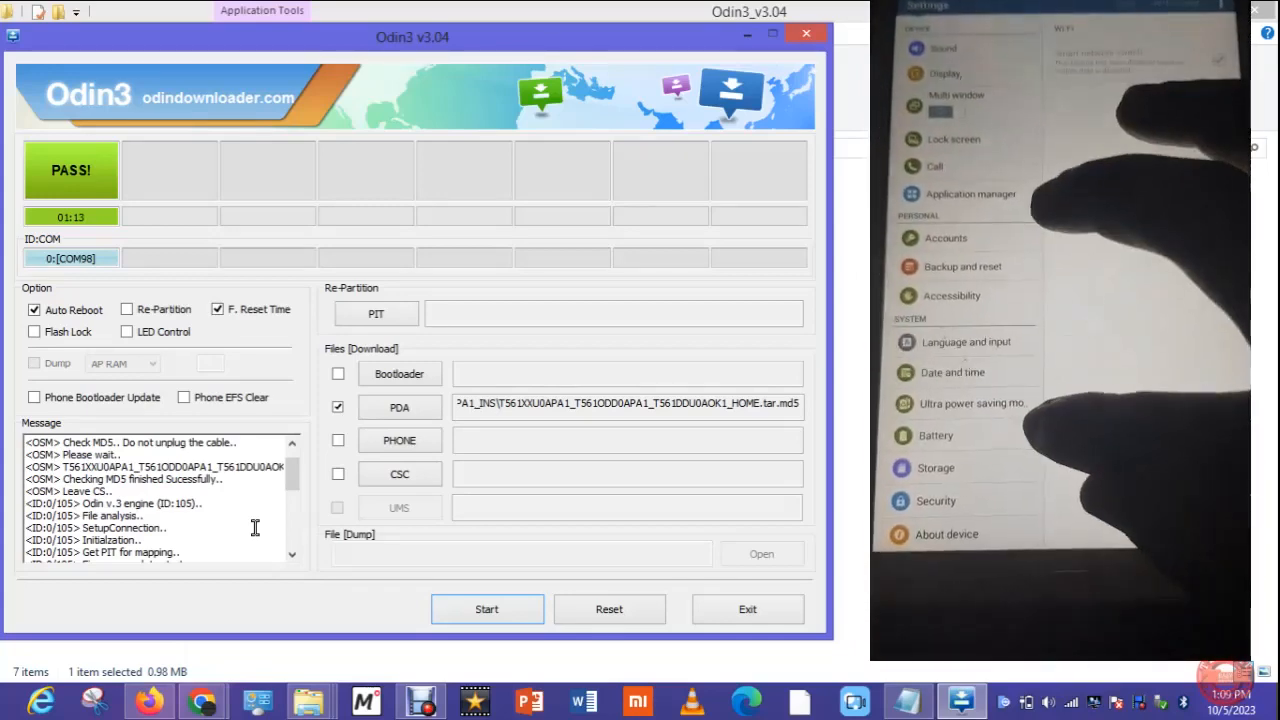